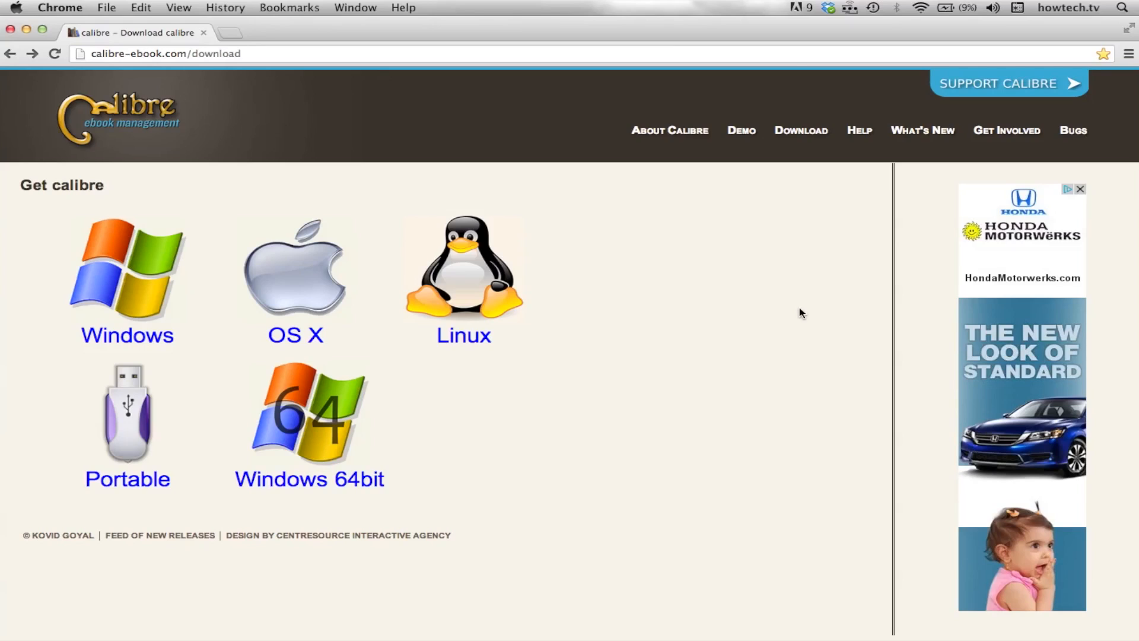
Download calibre for OS X from the calibre-ebook.com download page
{"action": "left_click", "coordinate": [295, 273]}
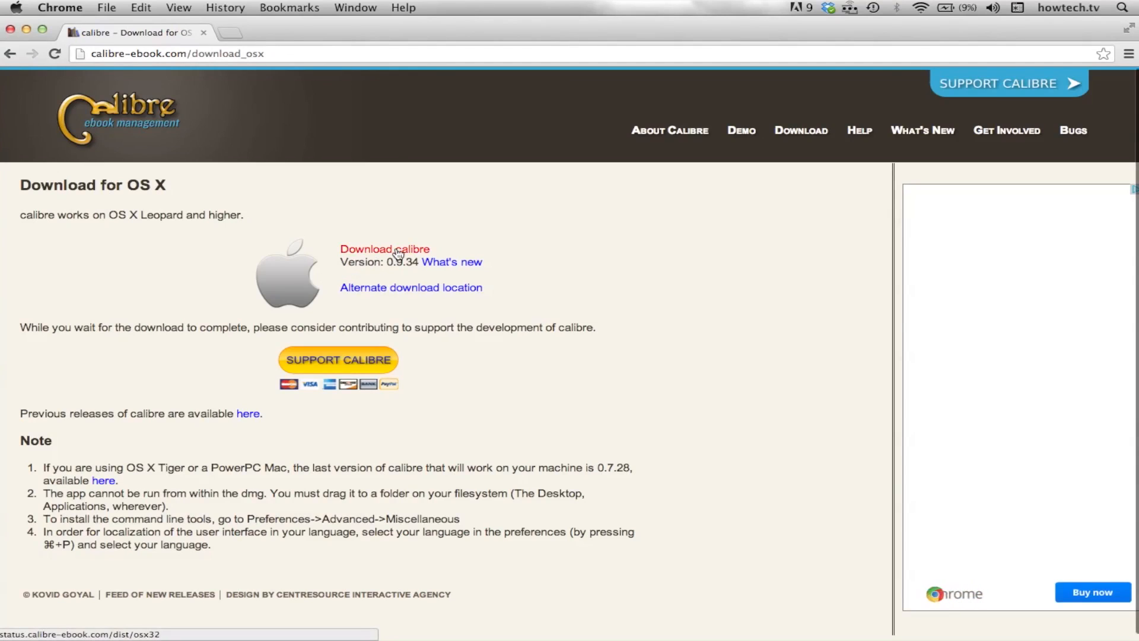
{"action": "left_click", "coordinate": [384, 249]}
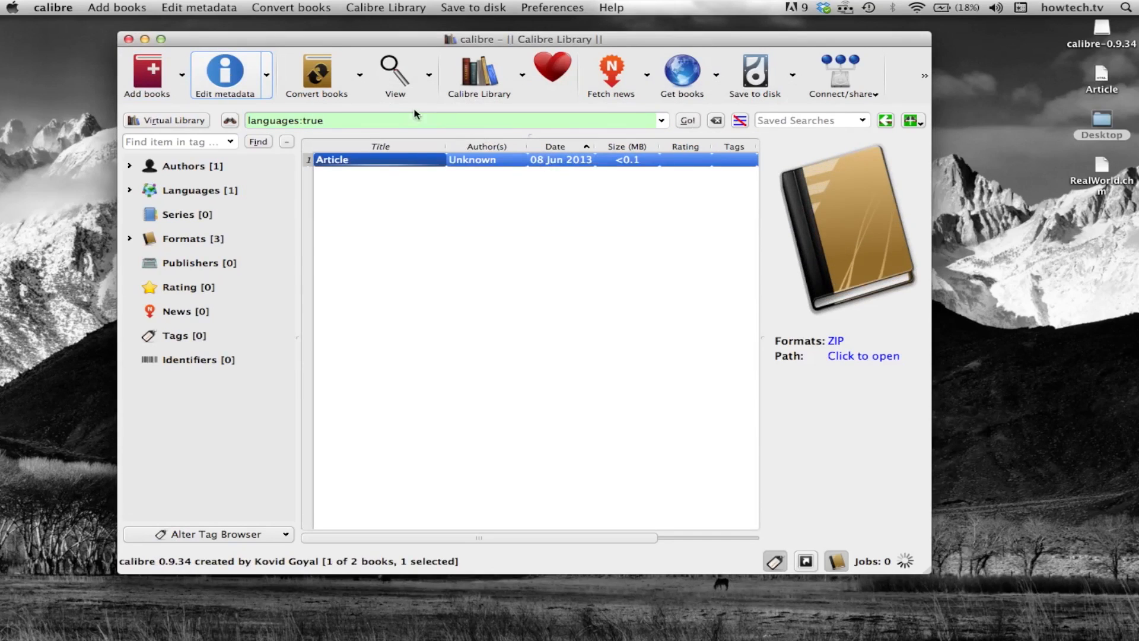
Convert the Article book from ZIP input to EPUB output with default settings
{"action": "left_click", "coordinate": [316, 73]}
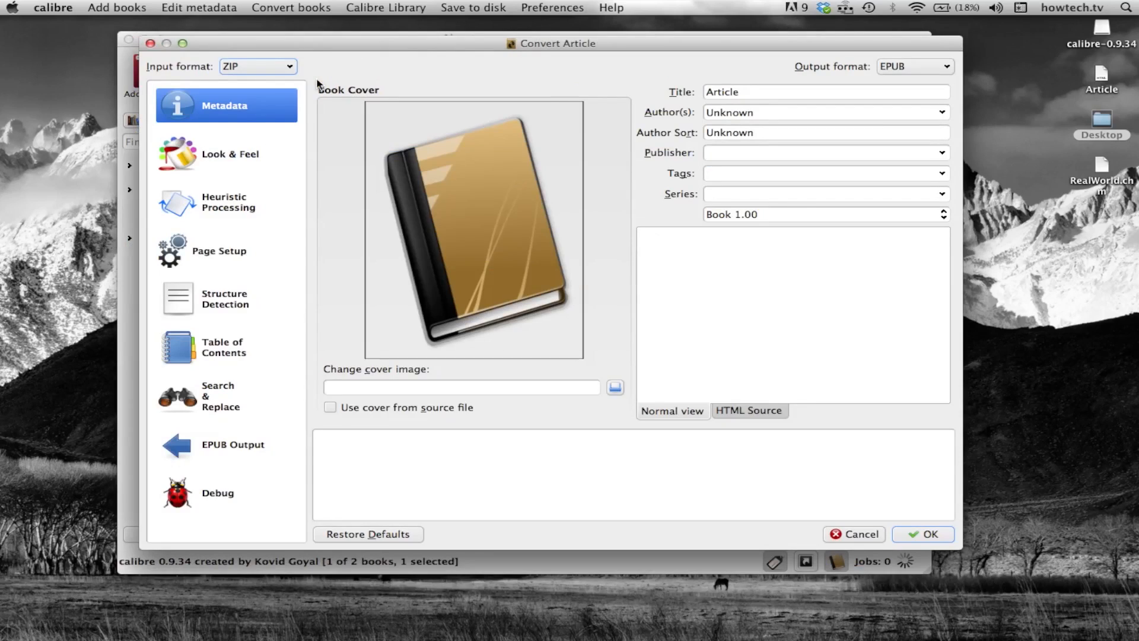
{"action": "mouse_move", "coordinate": [924, 504]}
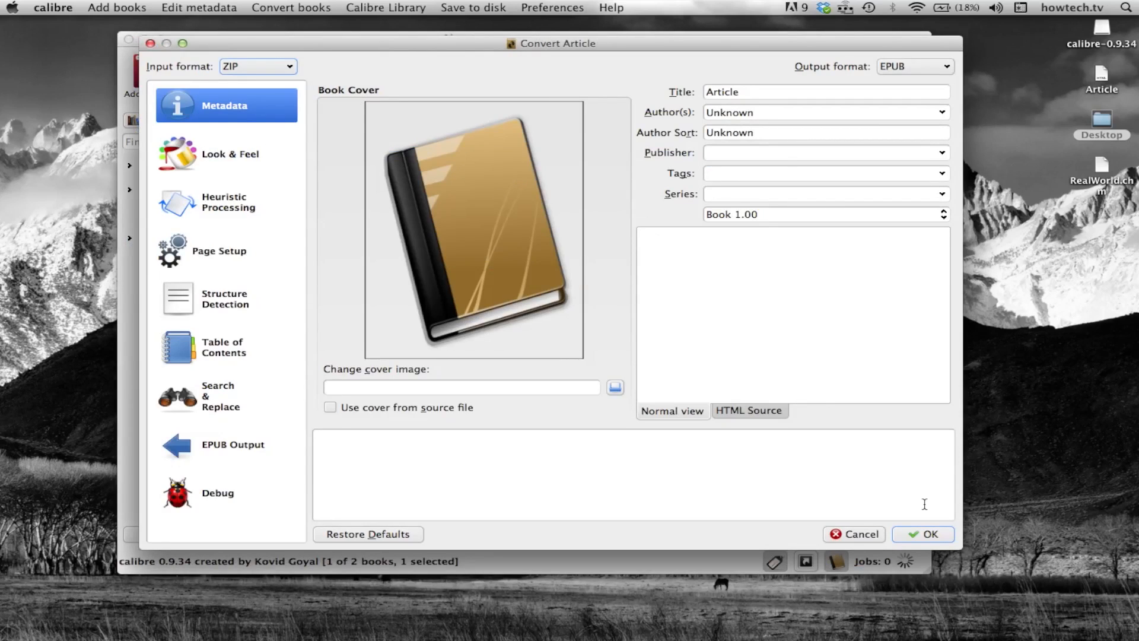
{"action": "left_click", "coordinate": [922, 534]}
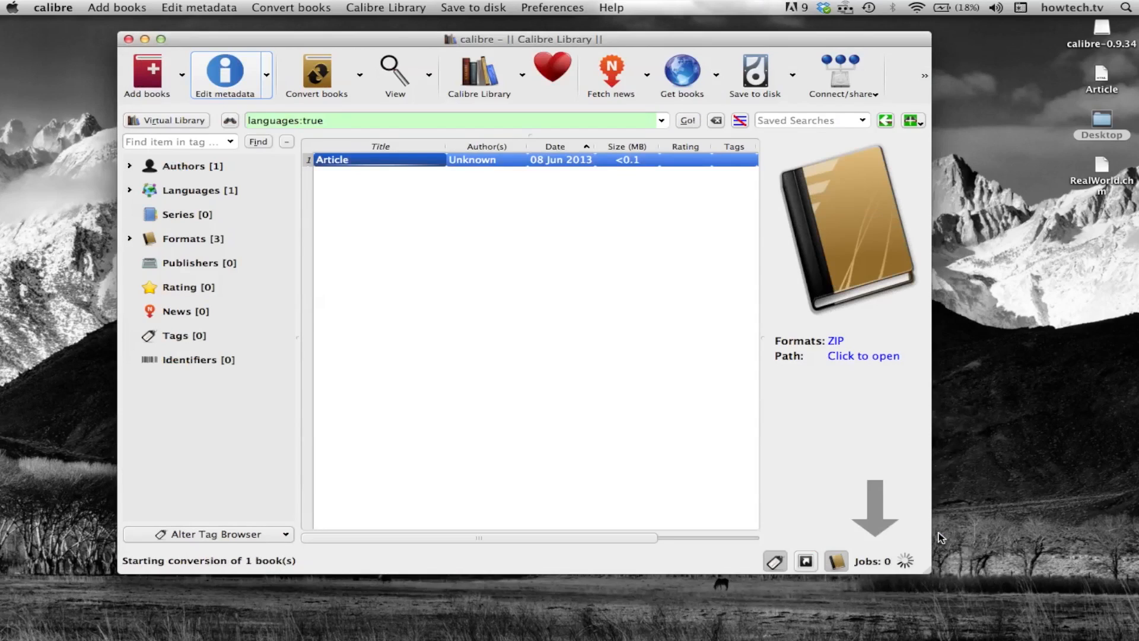